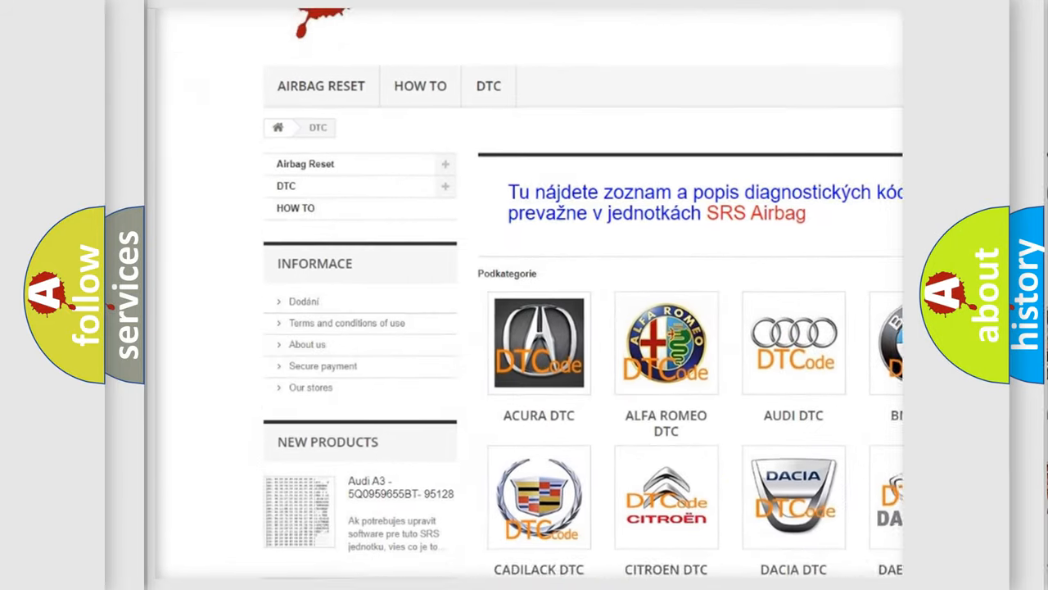
scroll("down", 3)
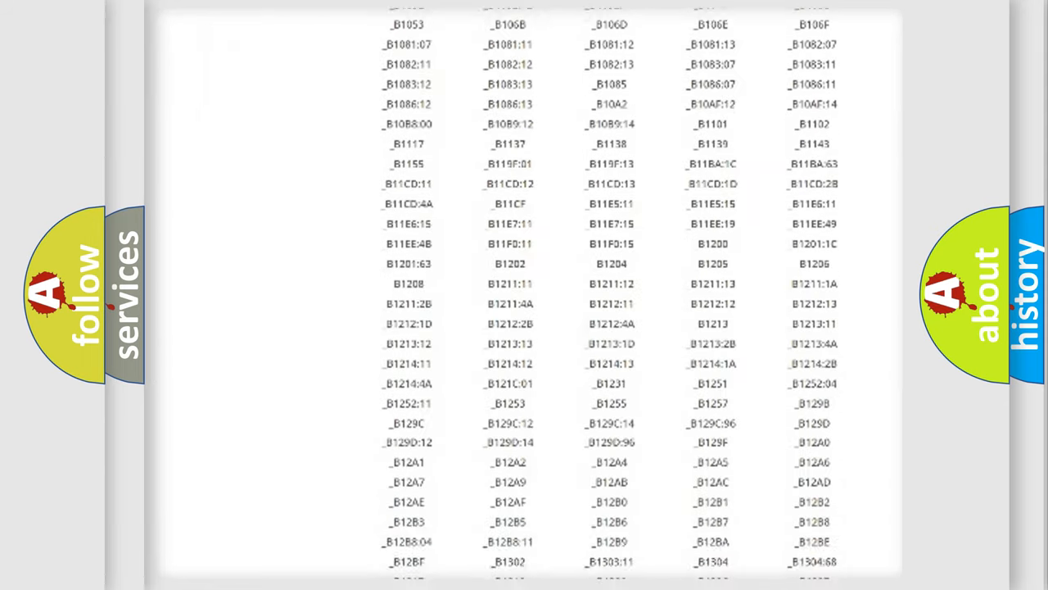
scroll("down", 3)
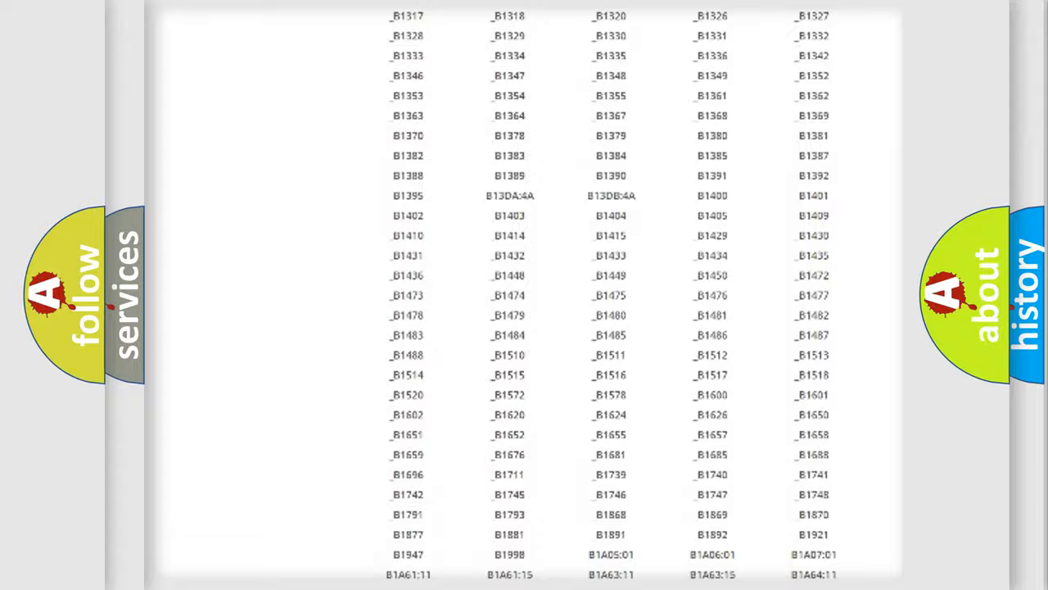